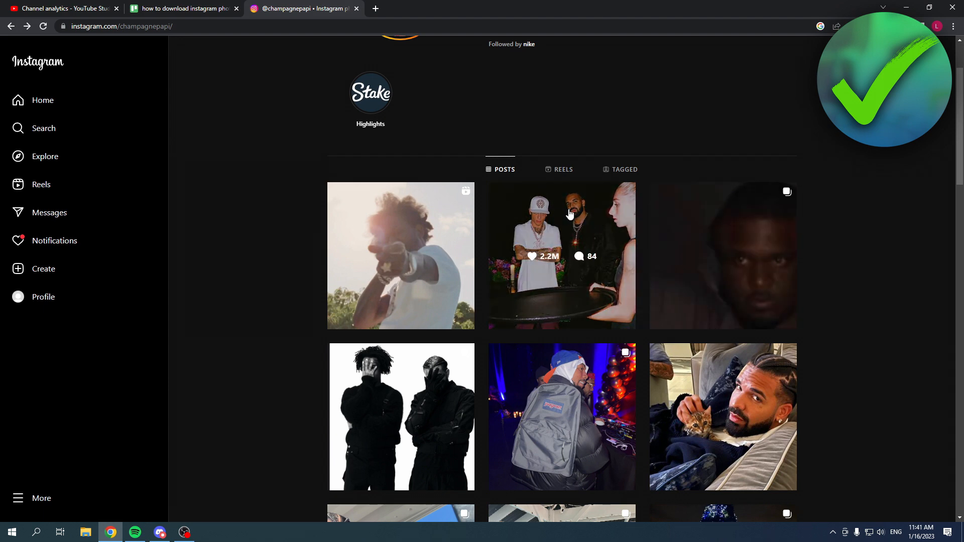
# Open the three-people photo post from the profile grid and show its right-click menu.
pyautogui.click(560, 256)
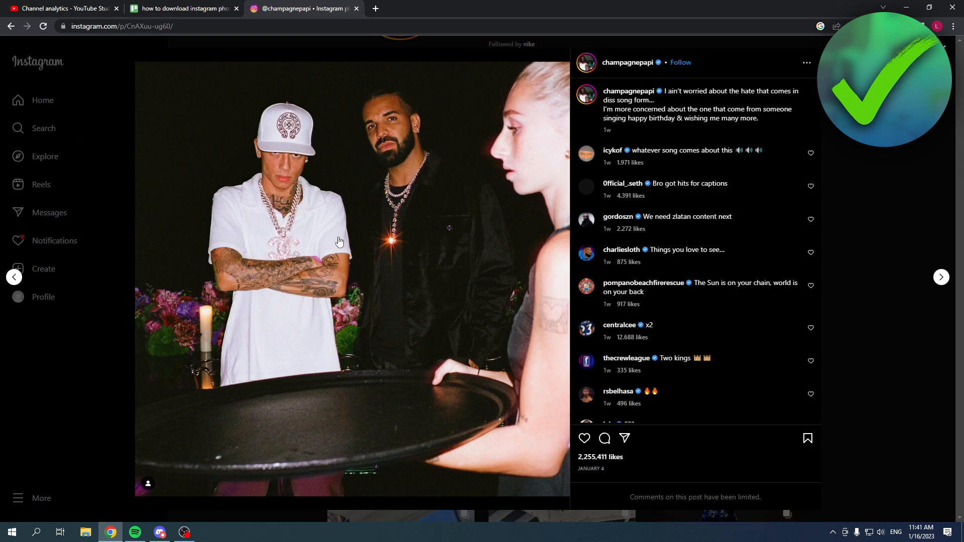
pyautogui.rightClick(349, 203)
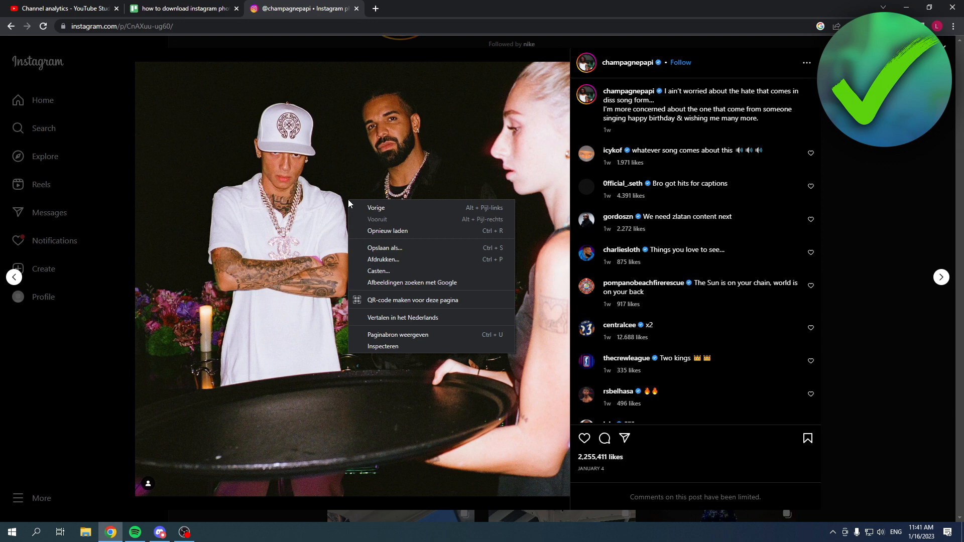
pyautogui.click(385, 248)
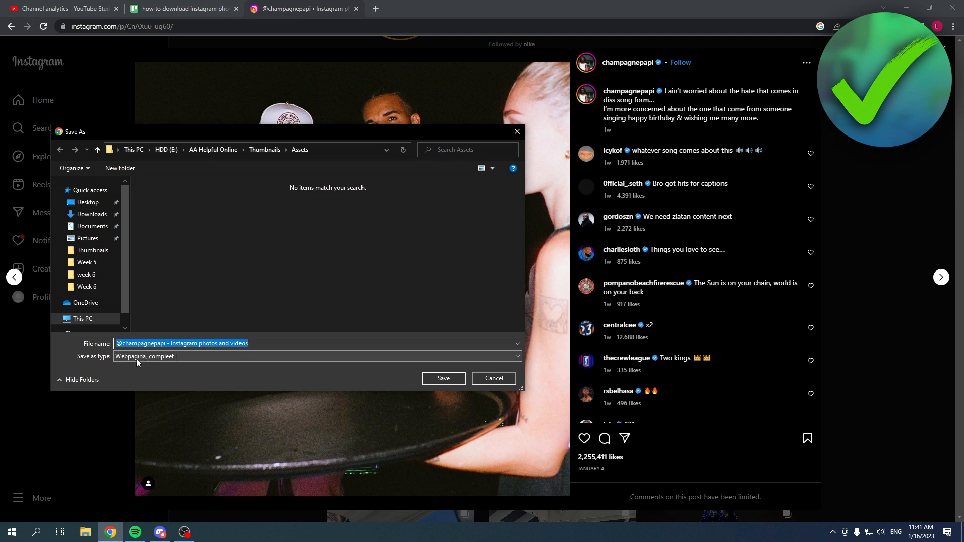
pyautogui.moveTo(236, 361)
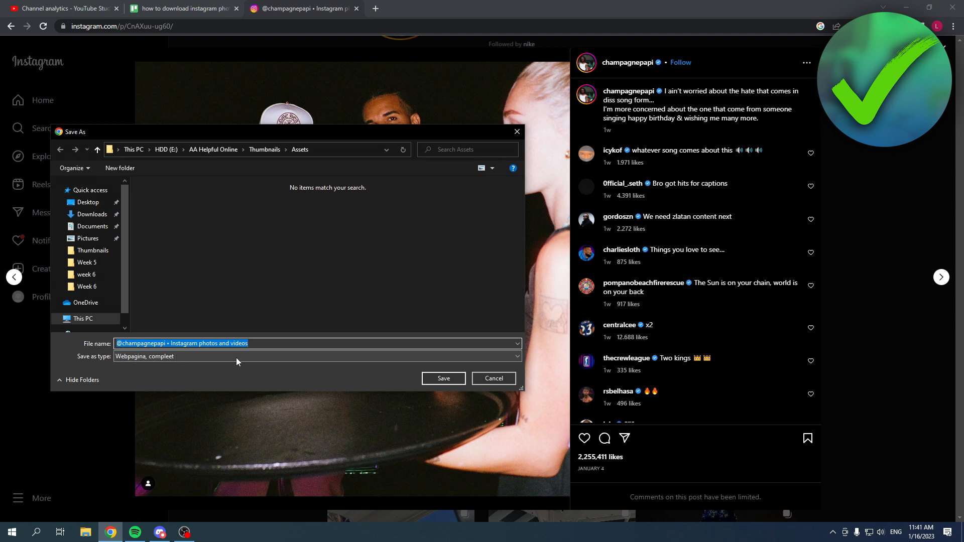
pyautogui.moveTo(301, 330)
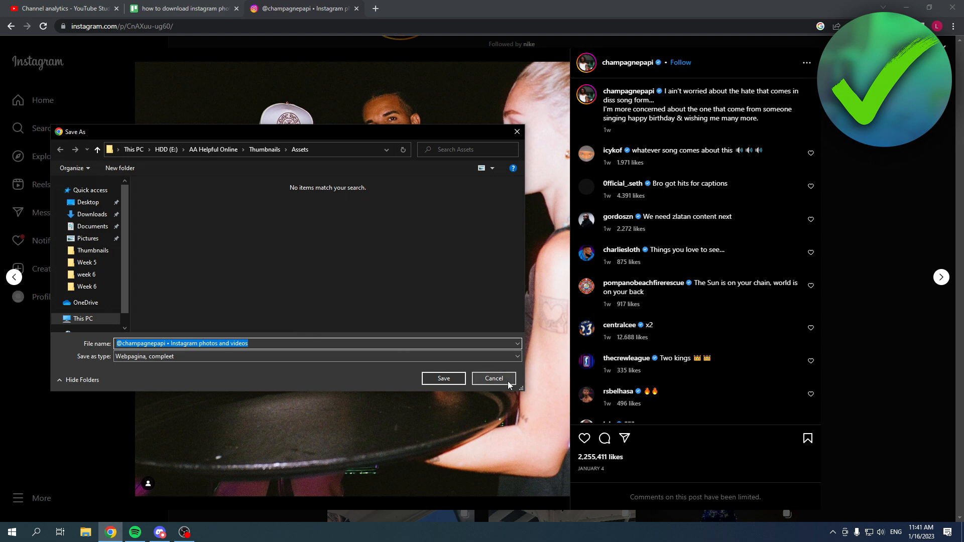
pyautogui.click(493, 378)
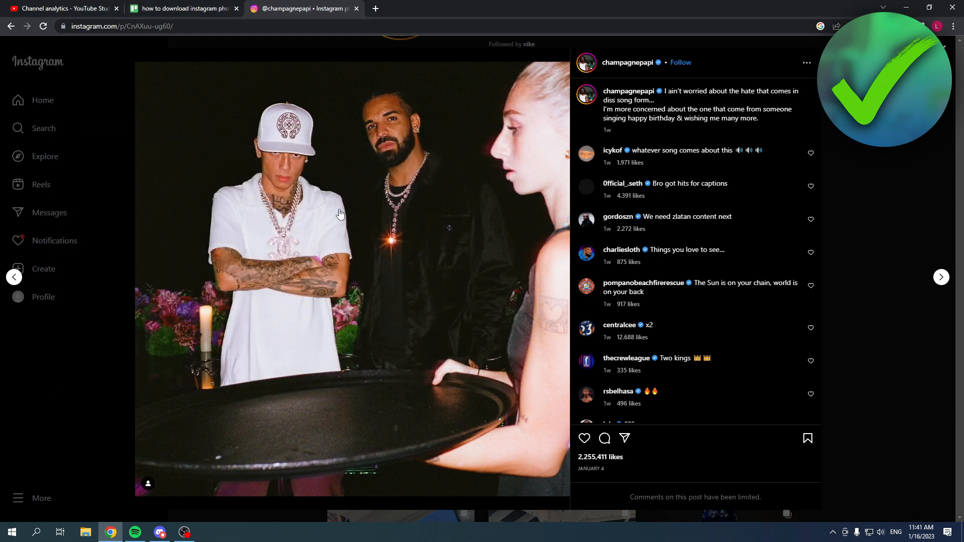
# Choose 'Inspecteren' on the photo to reveal its element in DevTools.
pyautogui.rightClick(340, 215)
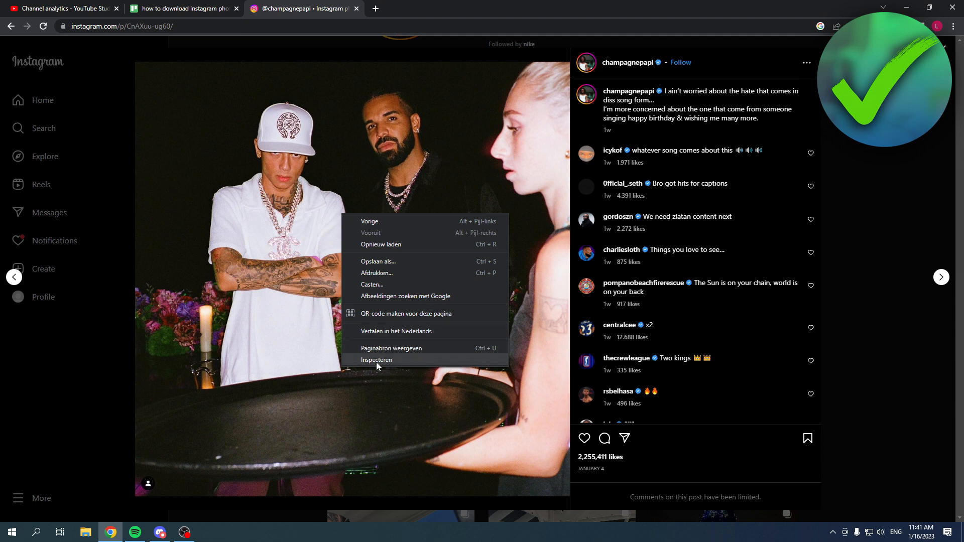
pyautogui.click(376, 359)
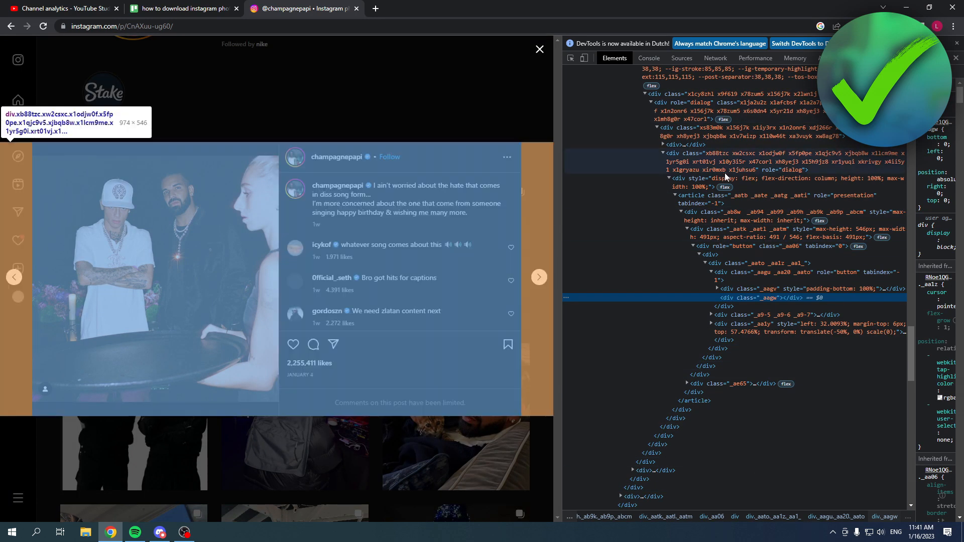
pyautogui.moveTo(741, 271)
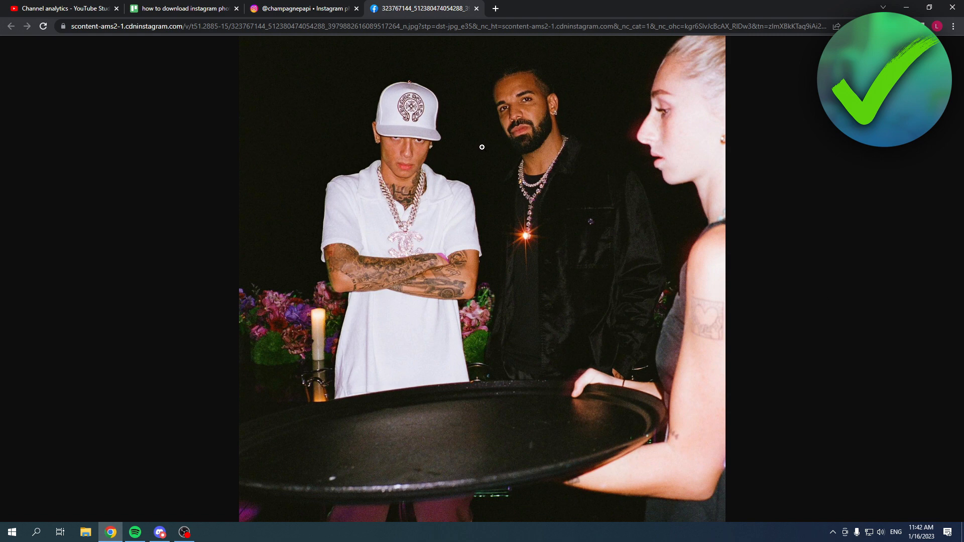
pyautogui.moveTo(426, 153)
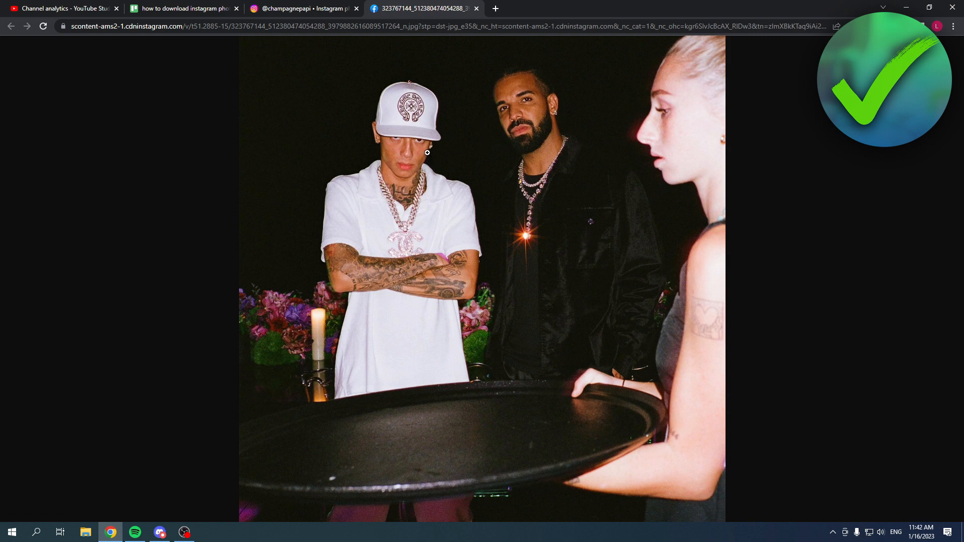
# Save the full-size photo via 'Afbeelding opslaan als...' as a JPEG and open the download in Photos.
pyautogui.rightClick(427, 152)
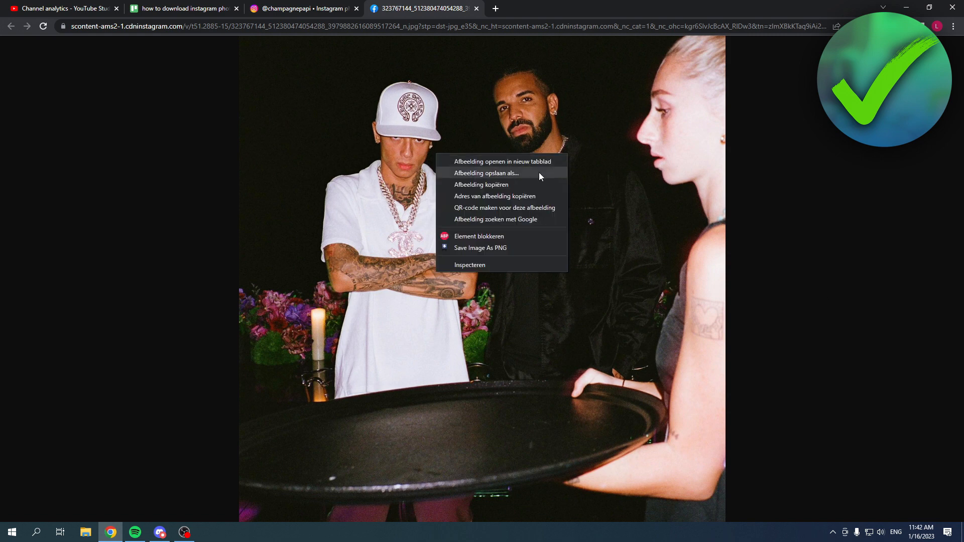
pyautogui.moveTo(508, 176)
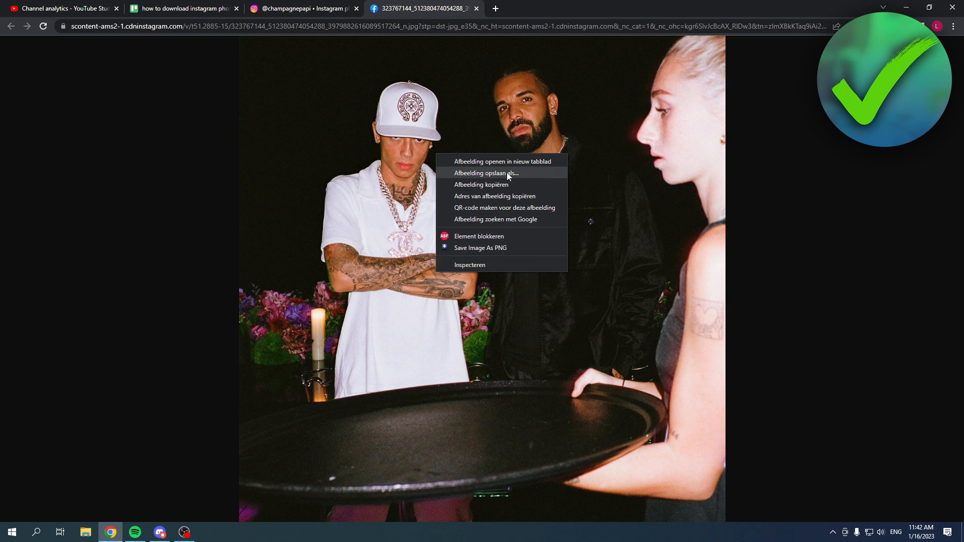
pyautogui.click(486, 172)
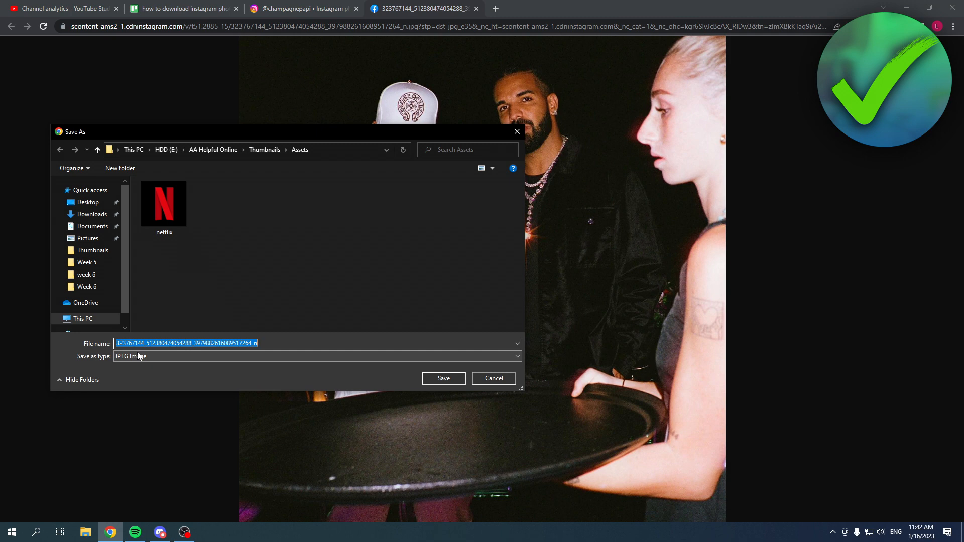
pyautogui.click(442, 379)
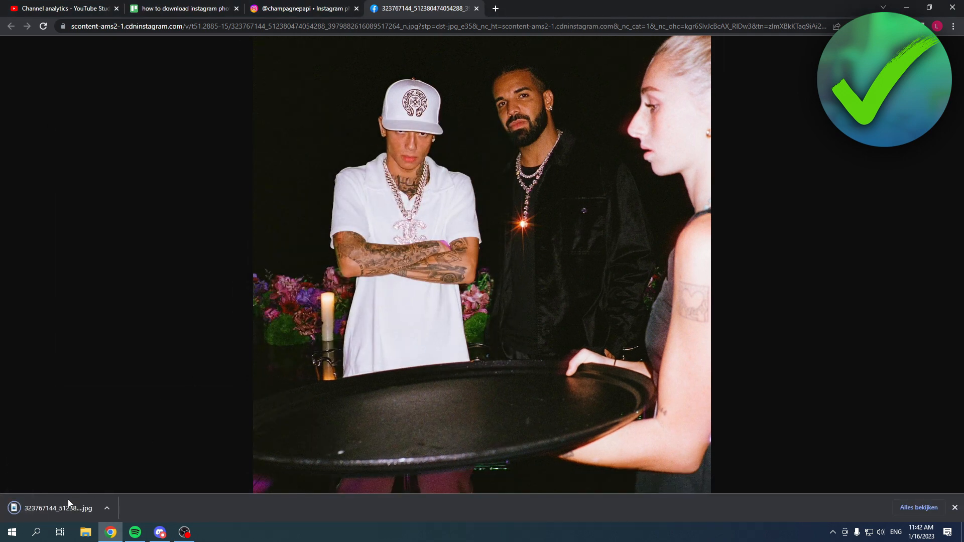
pyautogui.click(55, 507)
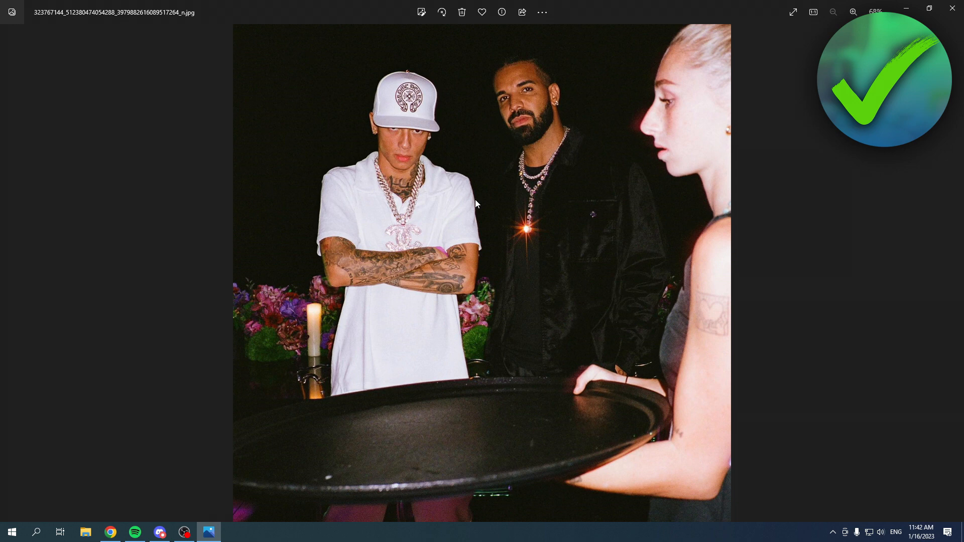